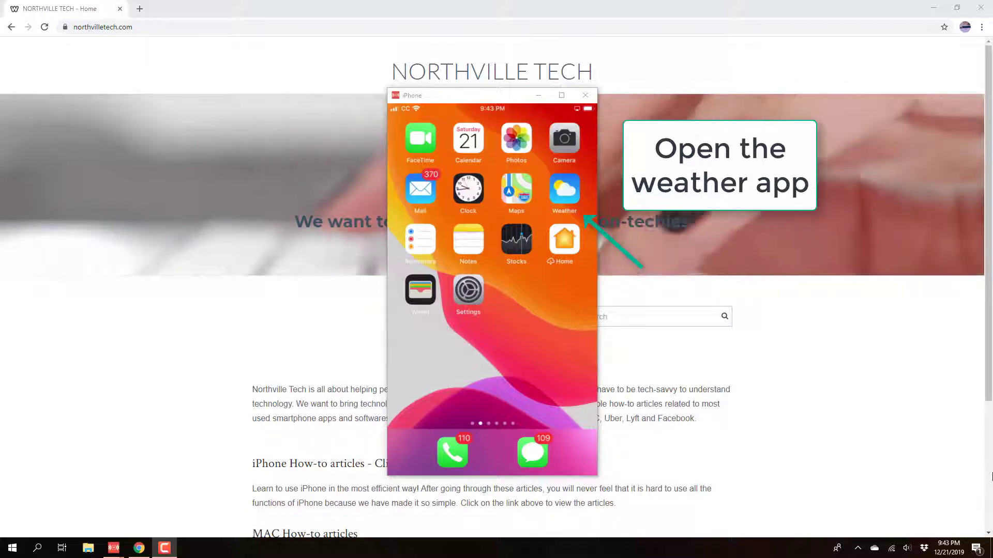
- Launch the Weather app from the iPhone home screen
left_click(563, 193)
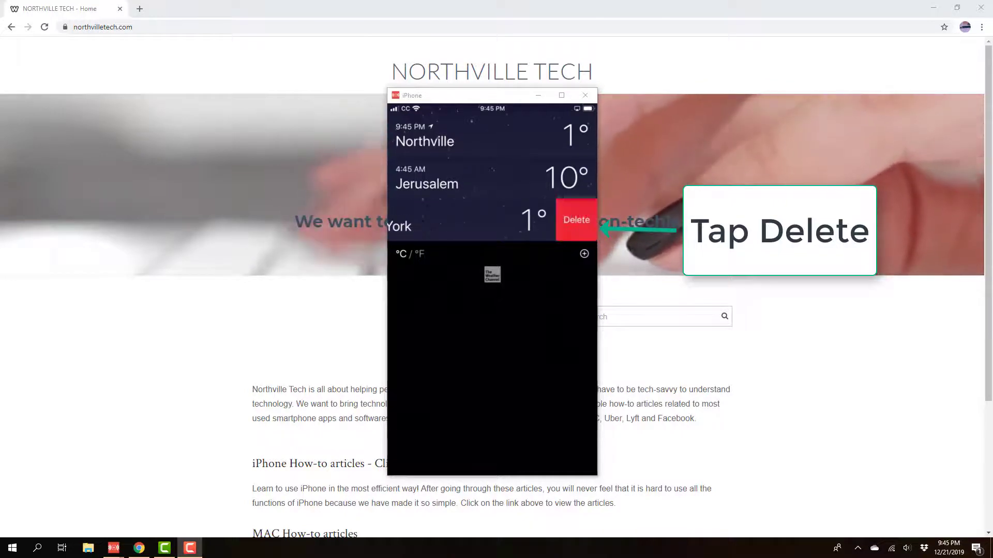
- Delete New York from the city list and return to the iPhone home screen
left_click(575, 219)
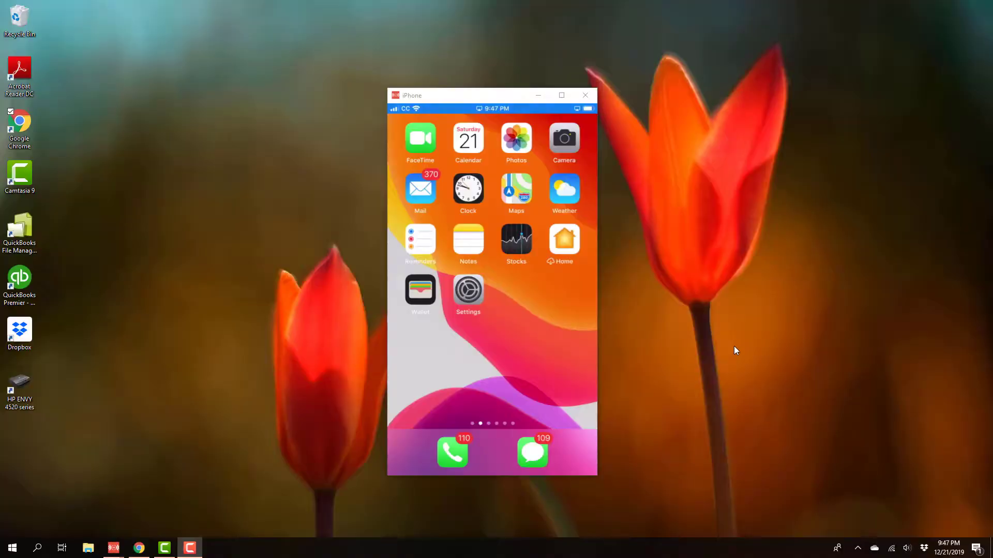
left_click(563, 190)
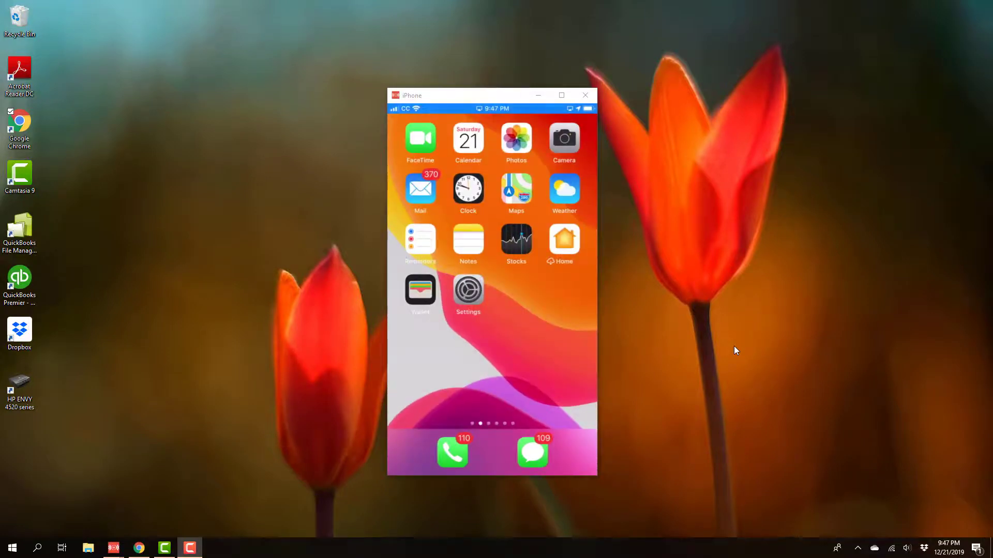
mouse_move(736, 350)
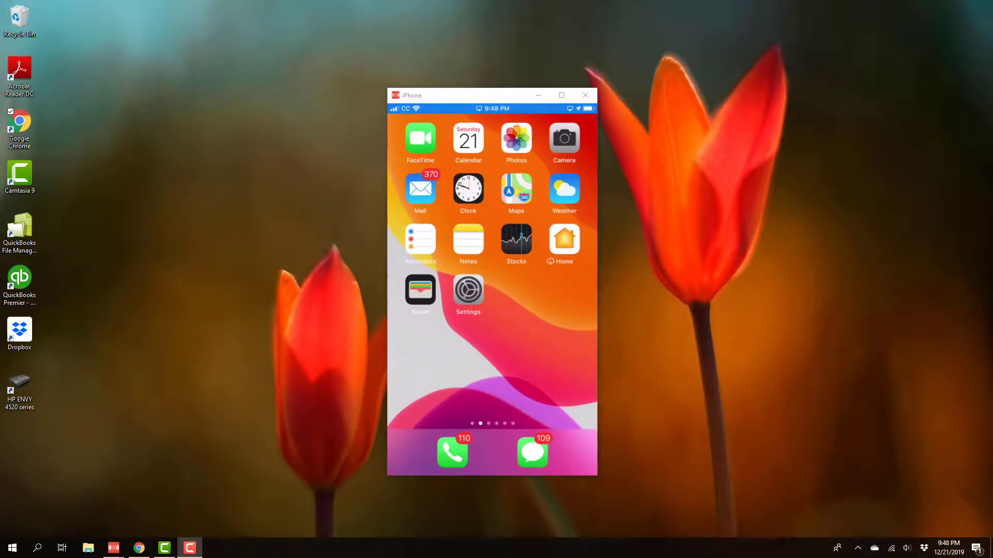